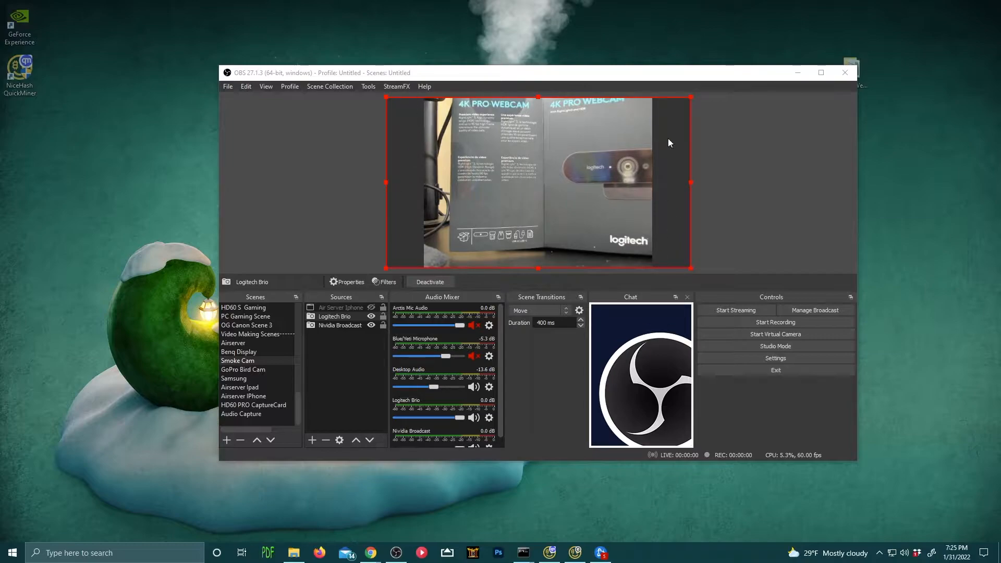
- Review the Logitech Brio source's properties in OBS Studio and close the dialog
{"action": "left_click", "coordinate": [349, 281]}
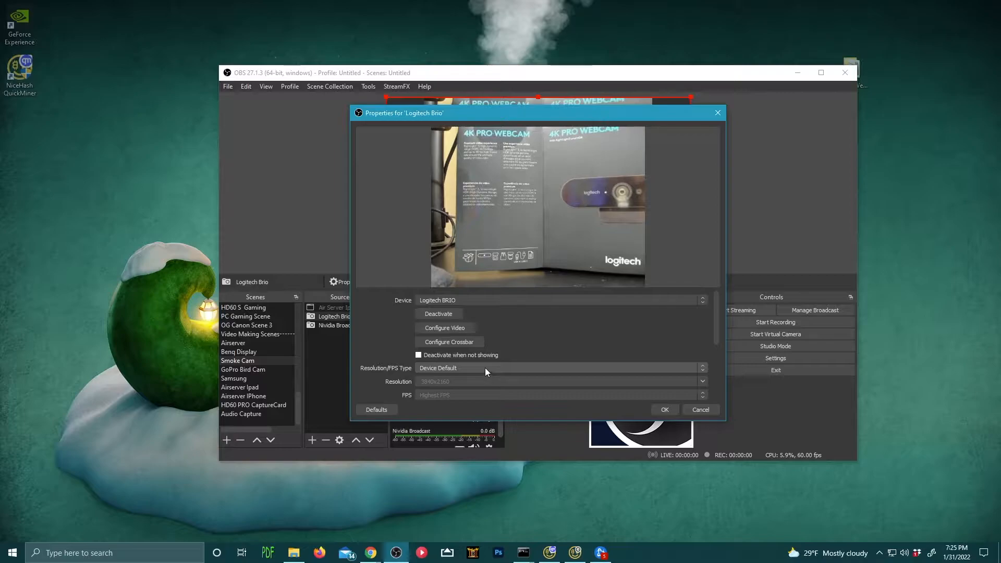
{"action": "left_click", "coordinate": [559, 371]}
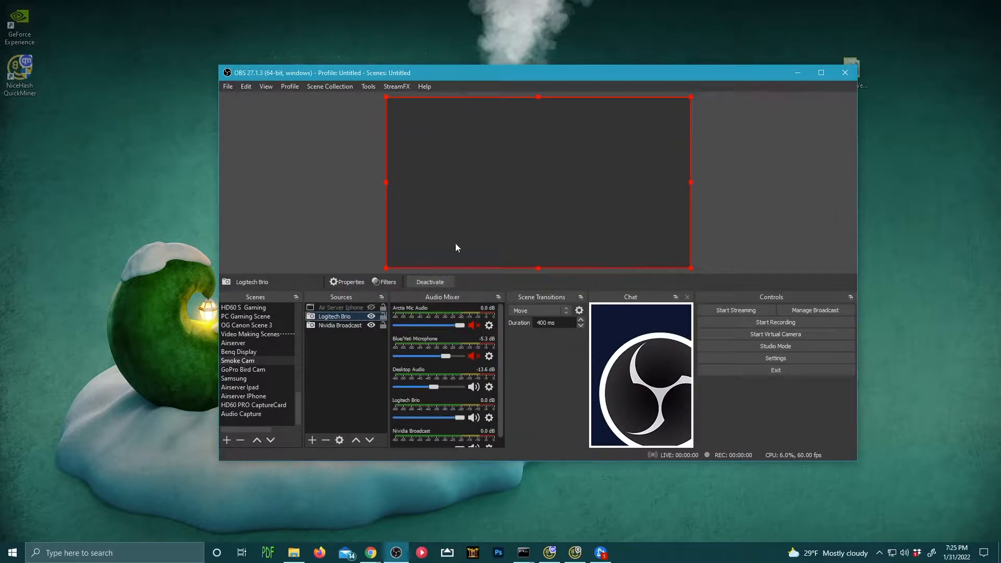
- Go to the Logitech Capture download page in Chrome
{"action": "left_click", "coordinate": [349, 281]}
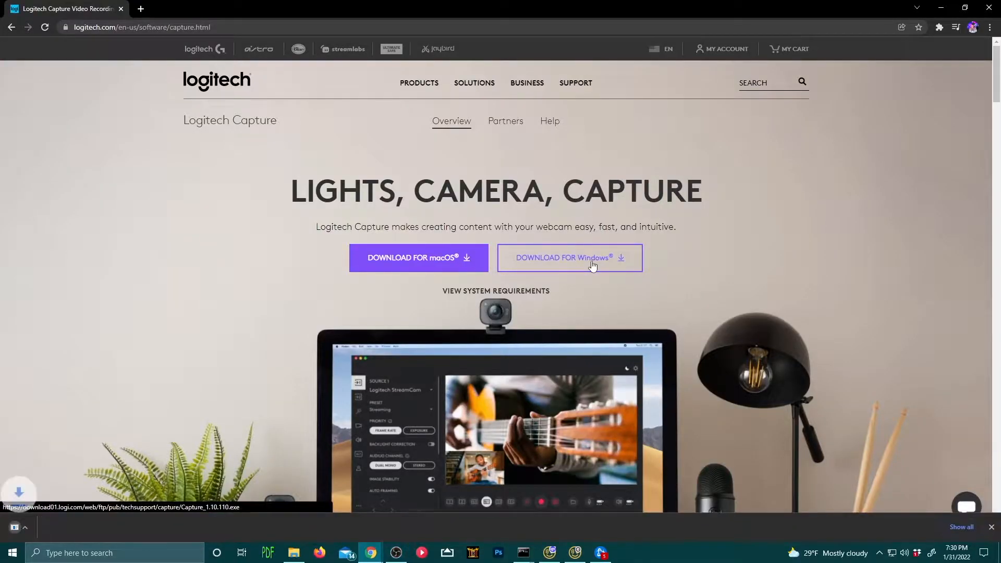
- Download and launch Logitech Capture for Windows, declining analytics sharing
{"action": "left_click", "coordinate": [568, 258]}
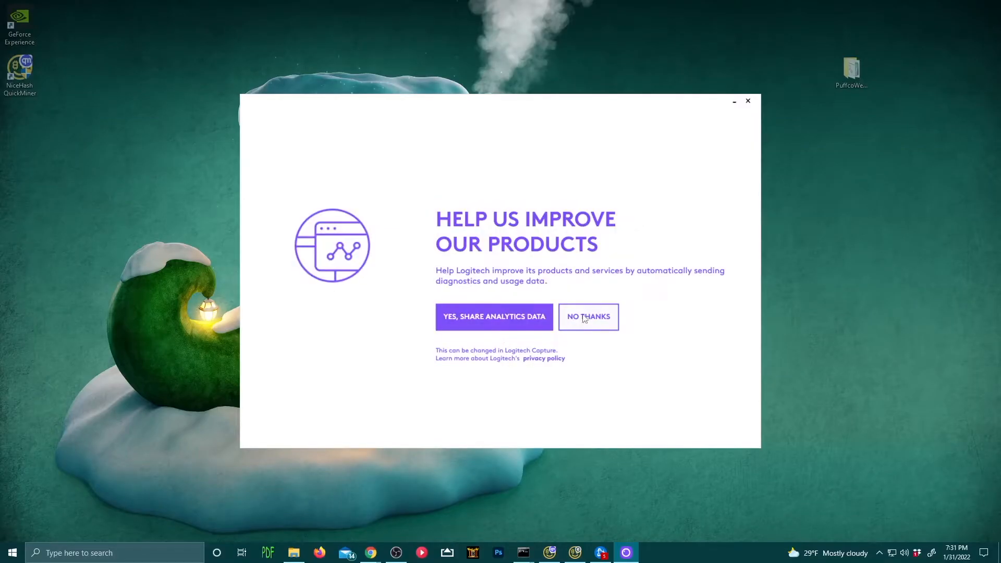
{"action": "left_click", "coordinate": [587, 316]}
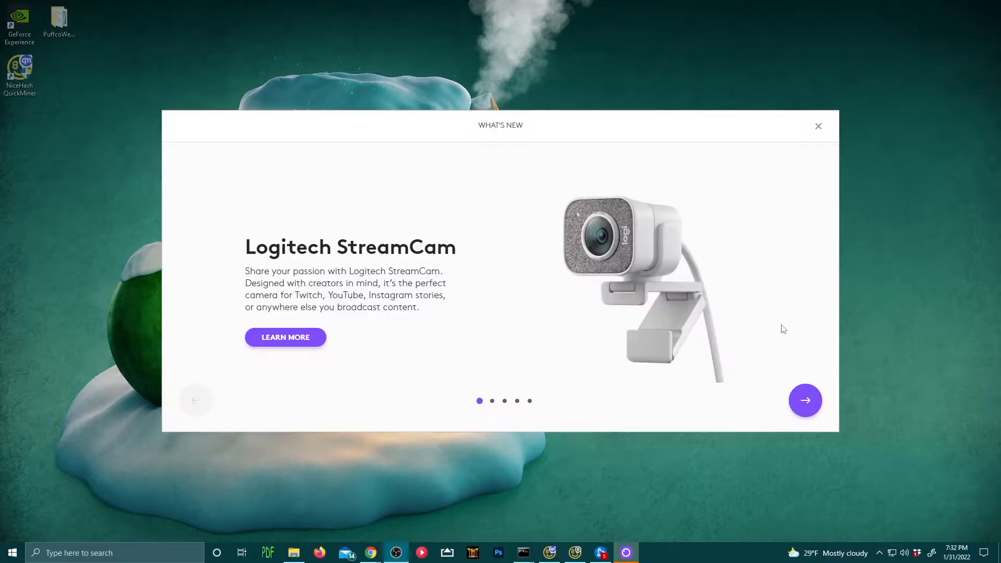
- Page through and dismiss the What's New tour to reach the BRIO live feed
{"action": "left_click", "coordinate": [805, 400]}
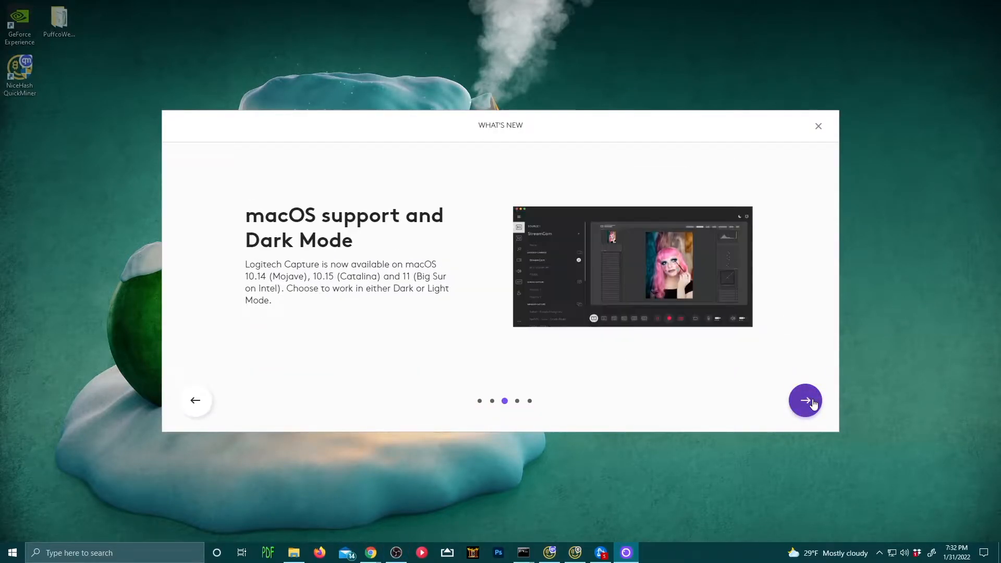
{"action": "left_click", "coordinate": [805, 400]}
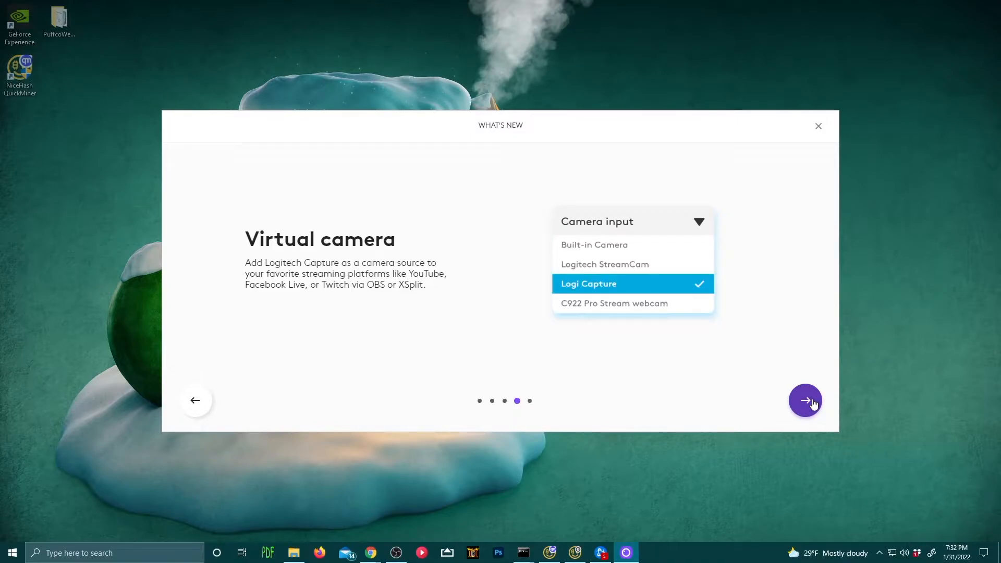
{"action": "left_click", "coordinate": [804, 401]}
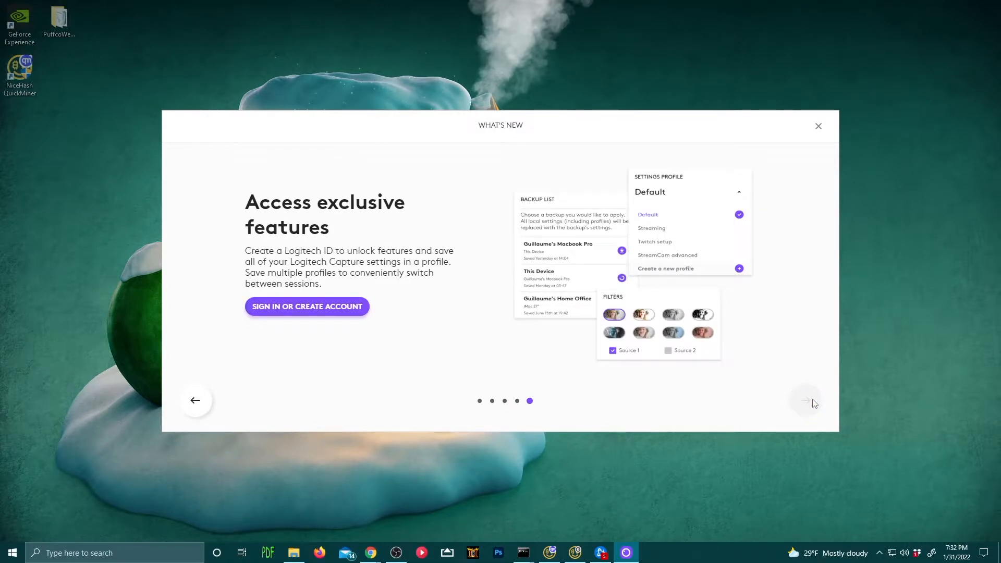
{"action": "left_click", "coordinate": [817, 126]}
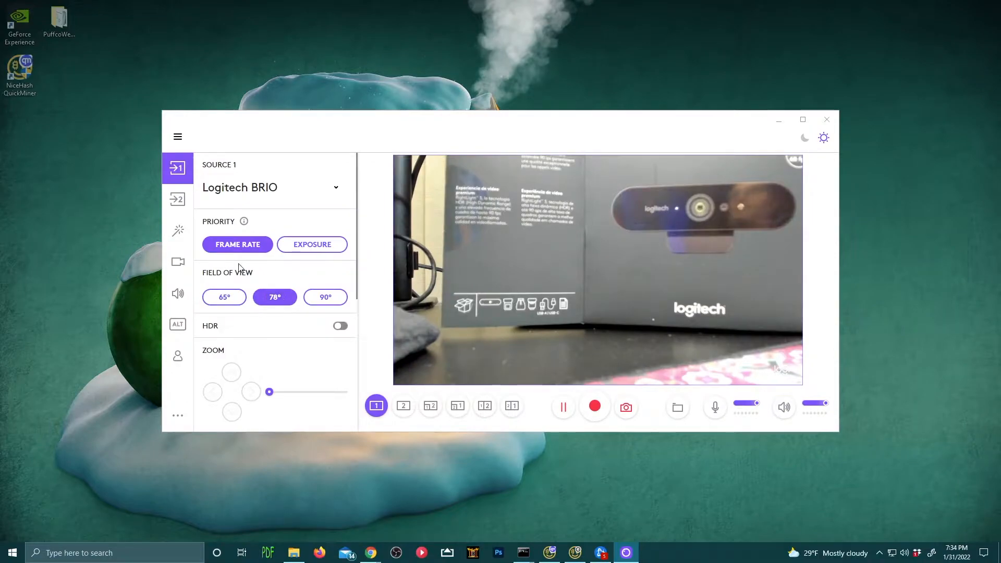
- Set the BRIO to 90° field of view with HDR on, keeping frame-rate priority after trying exposure
{"action": "left_click", "coordinate": [324, 297]}
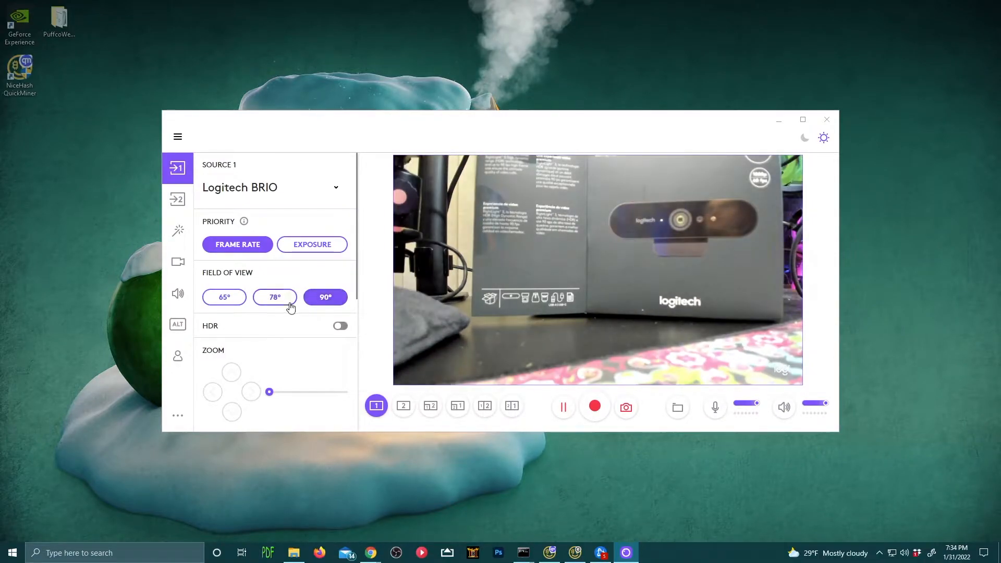
{"action": "left_click", "coordinate": [340, 325]}
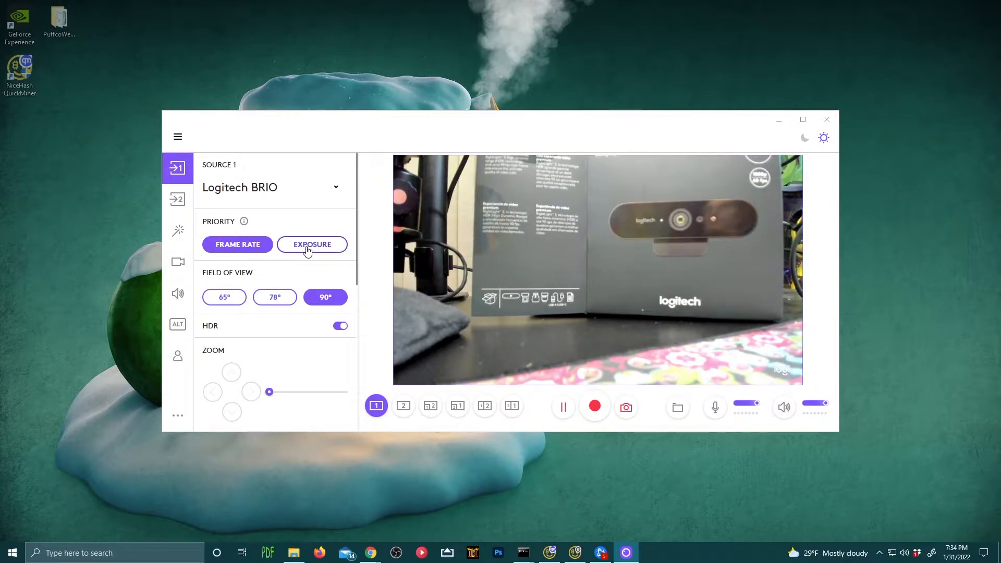
{"action": "left_click", "coordinate": [311, 244]}
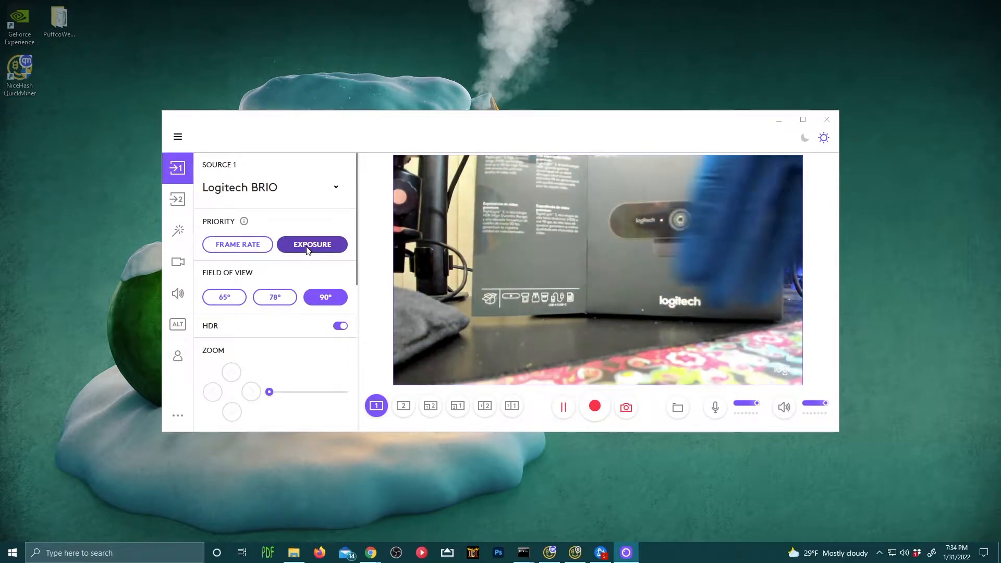
{"action": "left_click", "coordinate": [236, 244]}
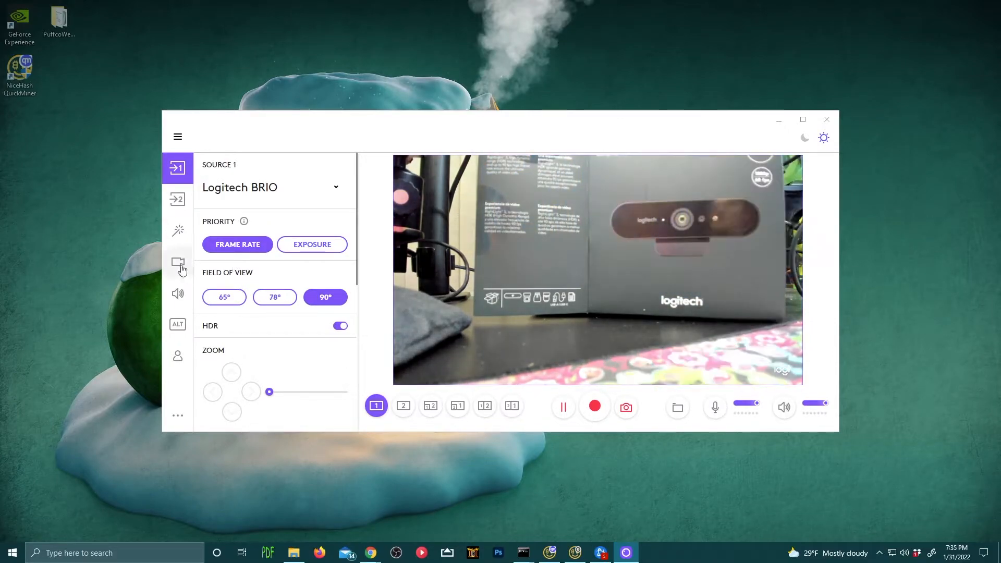
- Change the capture resolution from 720p to Full HD in the video settings
{"action": "left_click", "coordinate": [177, 263]}
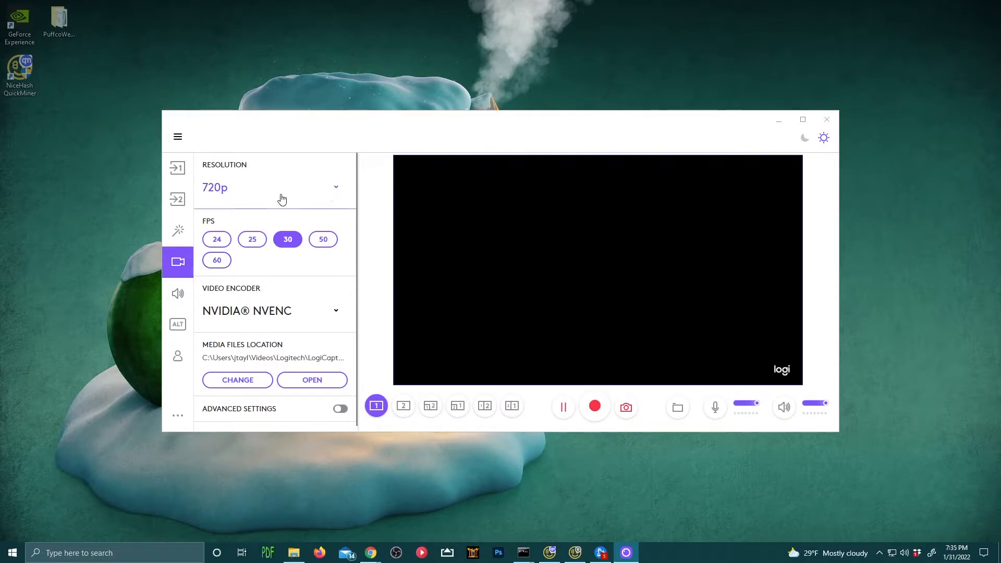
{"action": "left_click", "coordinate": [272, 187]}
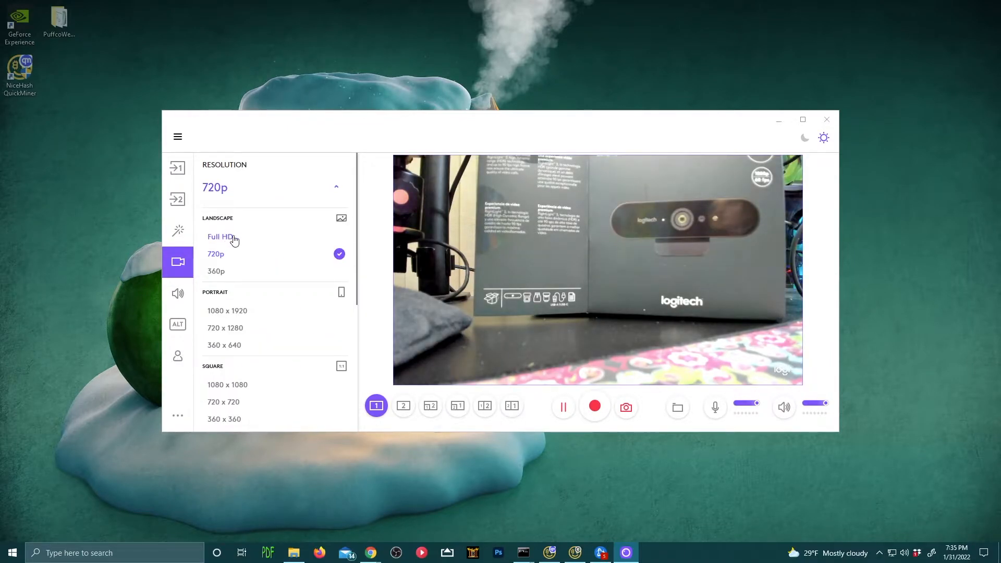
{"action": "left_click", "coordinate": [220, 237]}
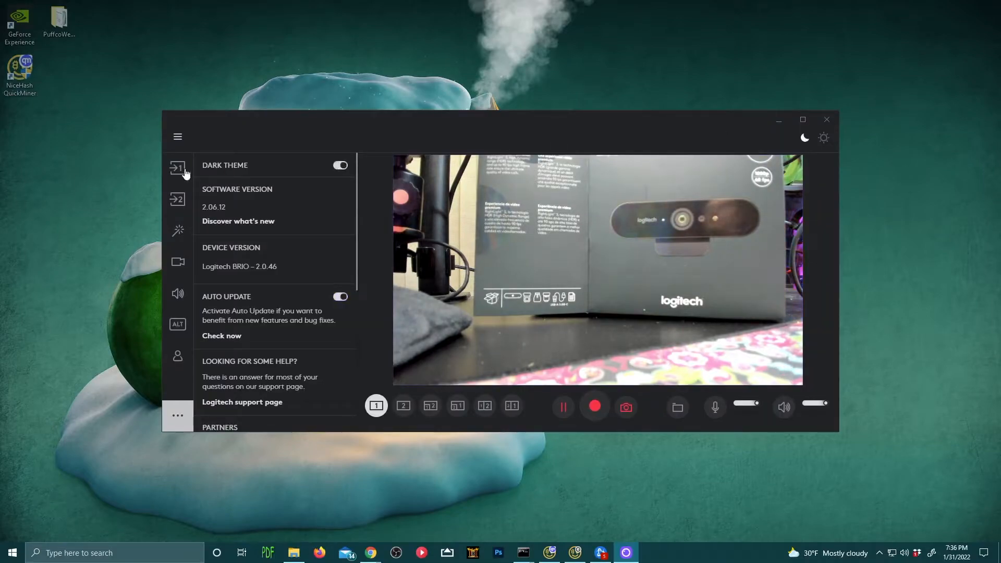
- Back on the Source 1 settings, narrow the BRIO field of view to 65°
{"action": "left_click", "coordinate": [178, 167]}
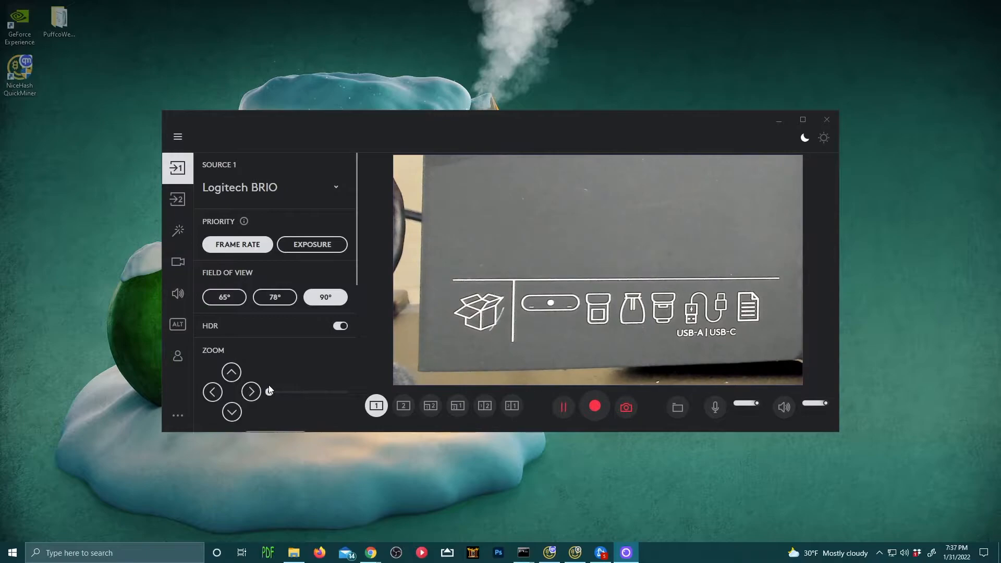
{"action": "left_click", "coordinate": [224, 297]}
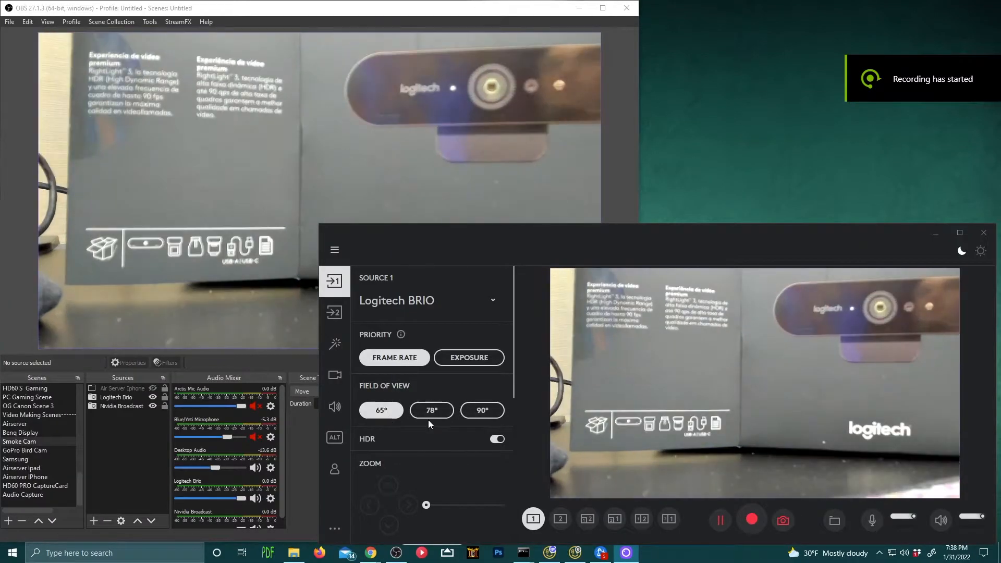
{"action": "left_click", "coordinate": [482, 410]}
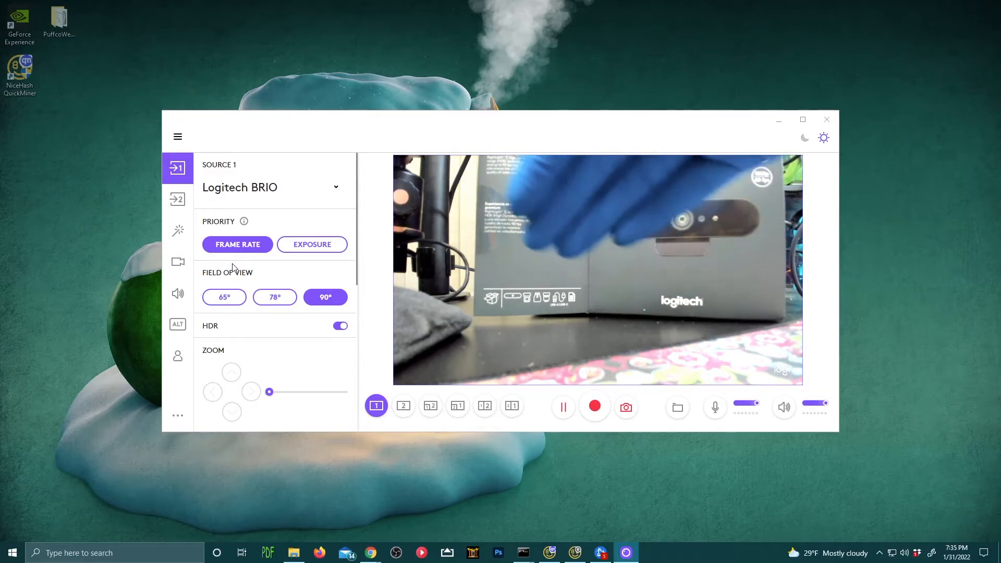
{"action": "left_click", "coordinate": [593, 406]}
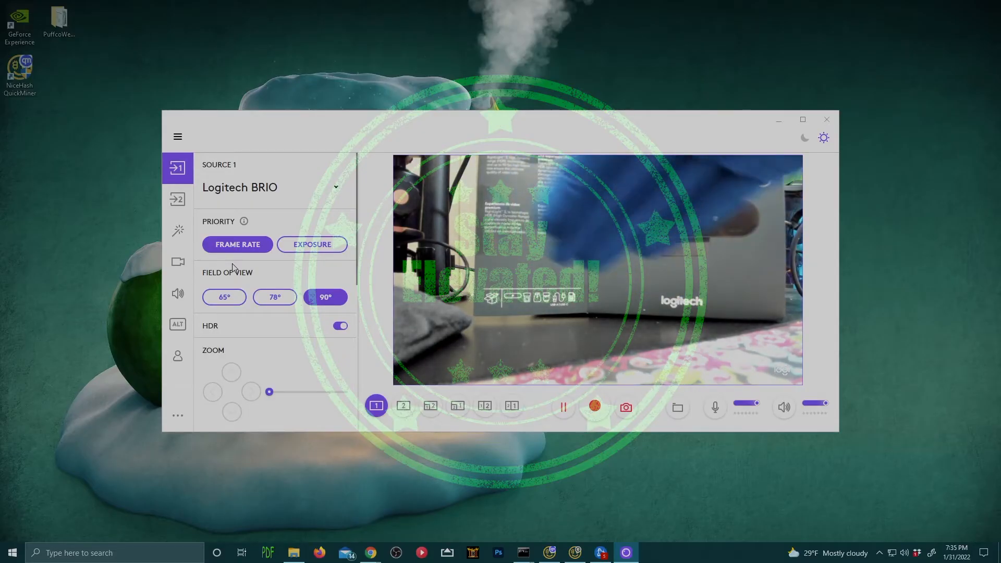